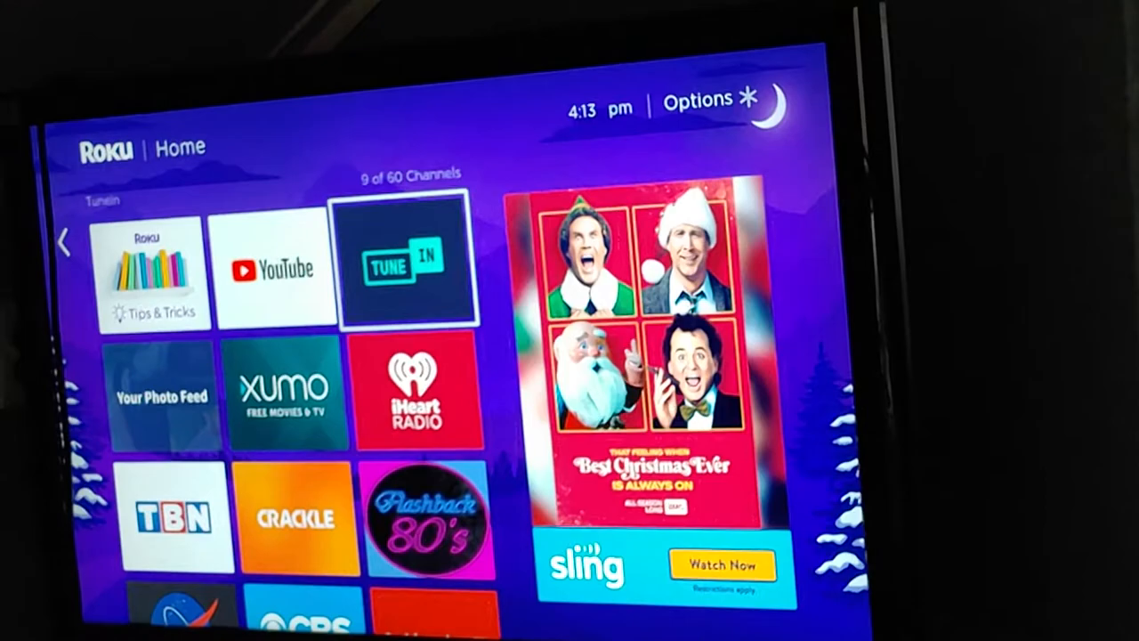
# Step: Launch the TuneIn channel from the Roku Home screen to reach Favorites
pyautogui.click(406, 261)
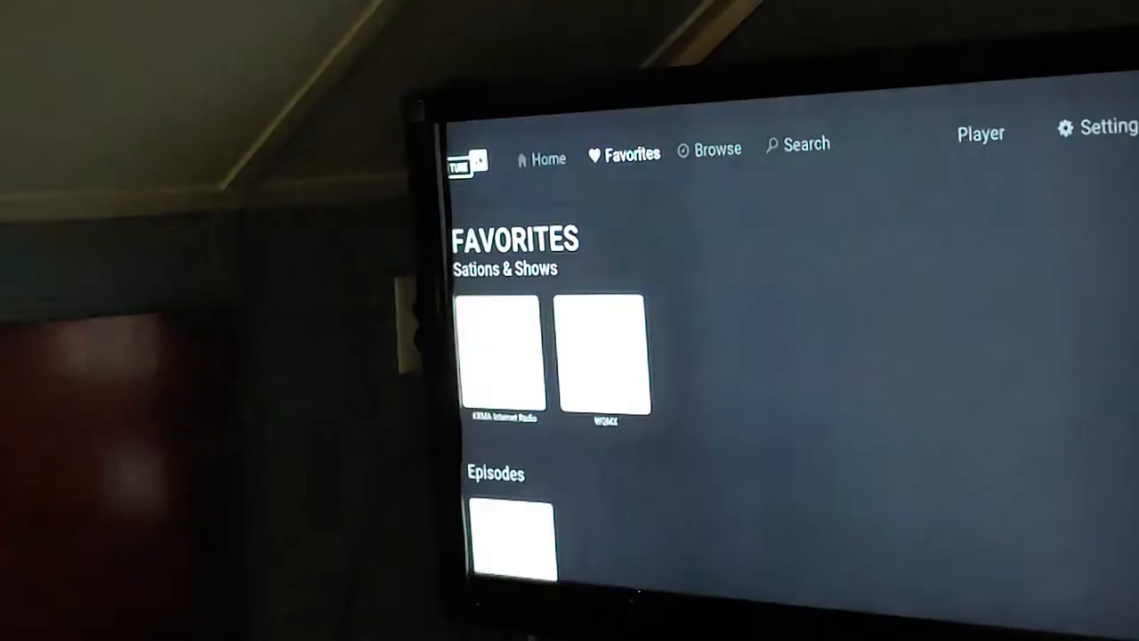
# Step: Go to Browse and open station Search to look up WNIR
pyautogui.click(709, 147)
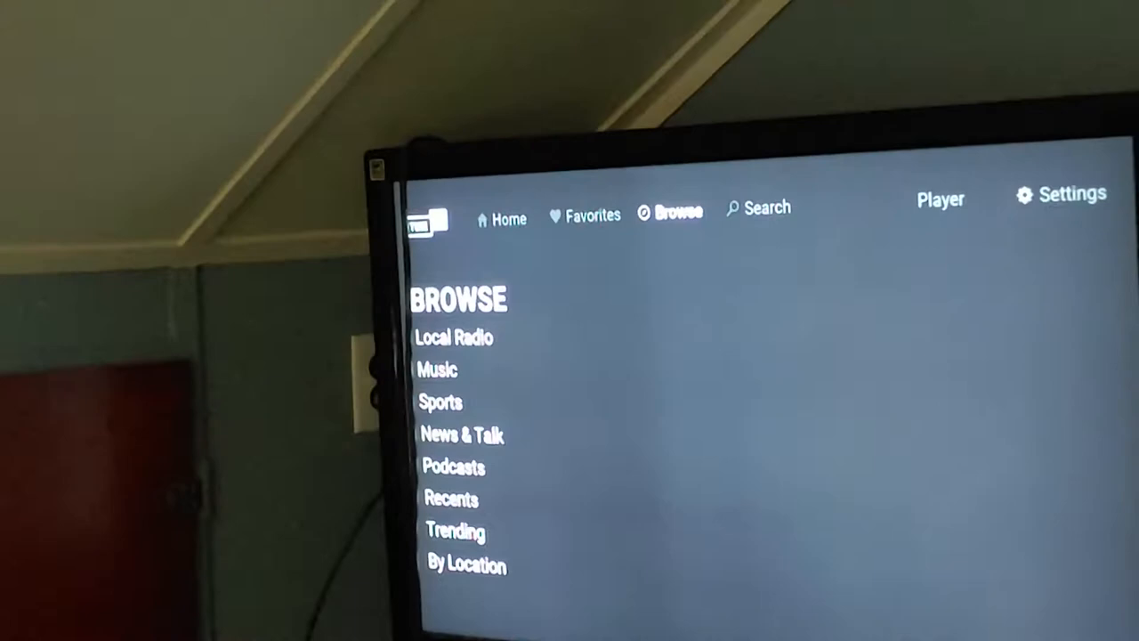
pyautogui.click(758, 208)
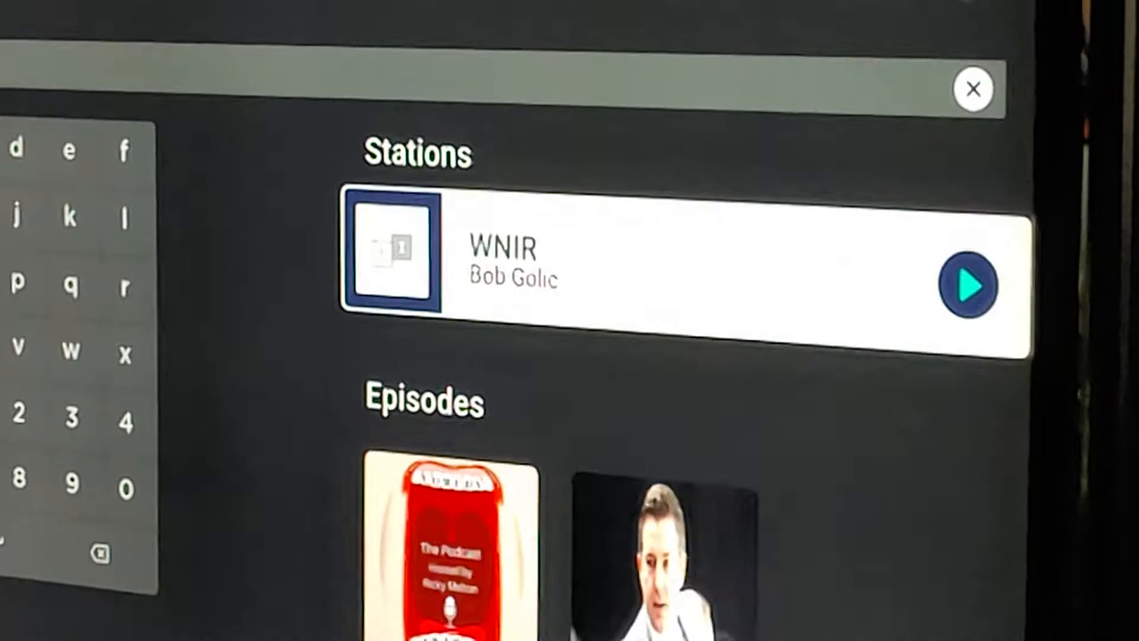
pyautogui.click(968, 286)
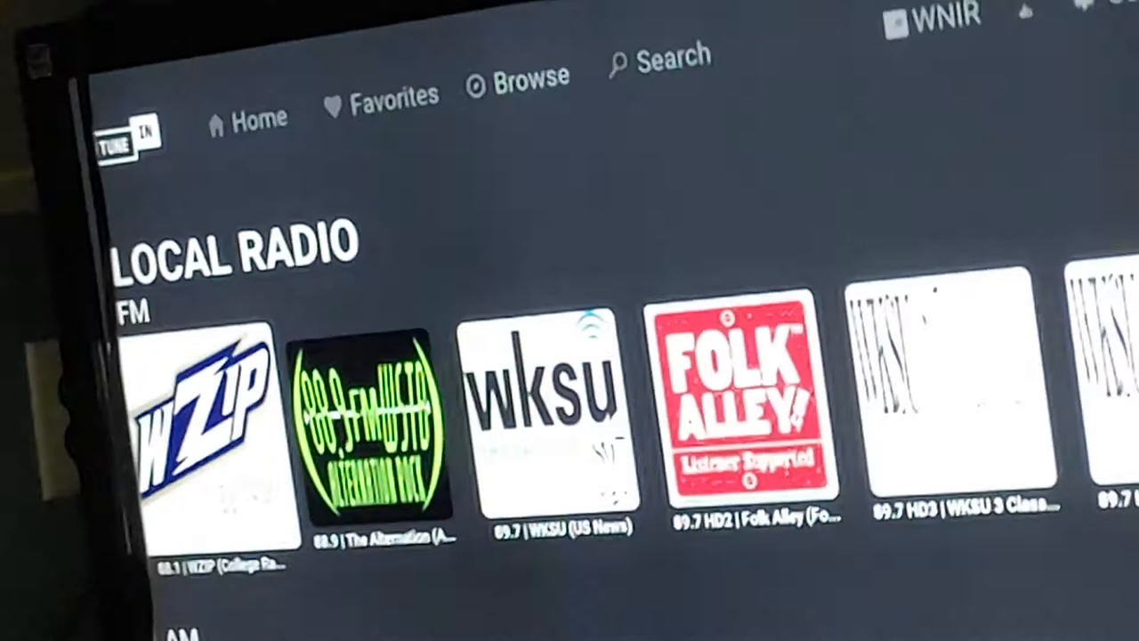
# Step: Scroll through the row of local FM stations
pyautogui.hscroll(3)
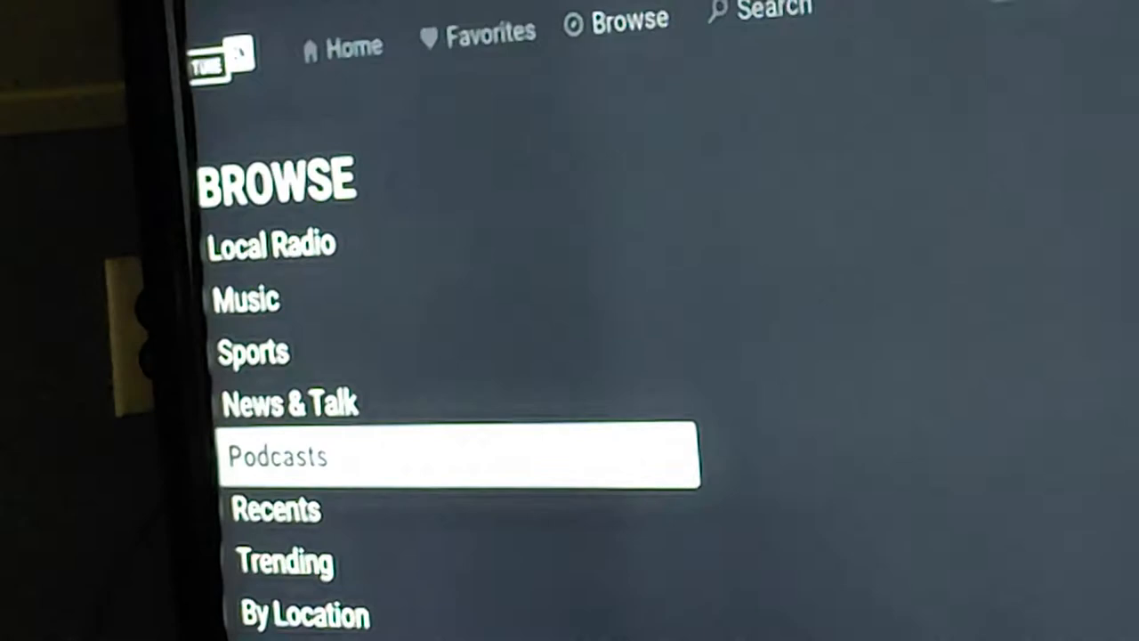
# Step: Open By Location, scroll the United States list to Ohio, and reach Akron stations
pyautogui.click(303, 614)
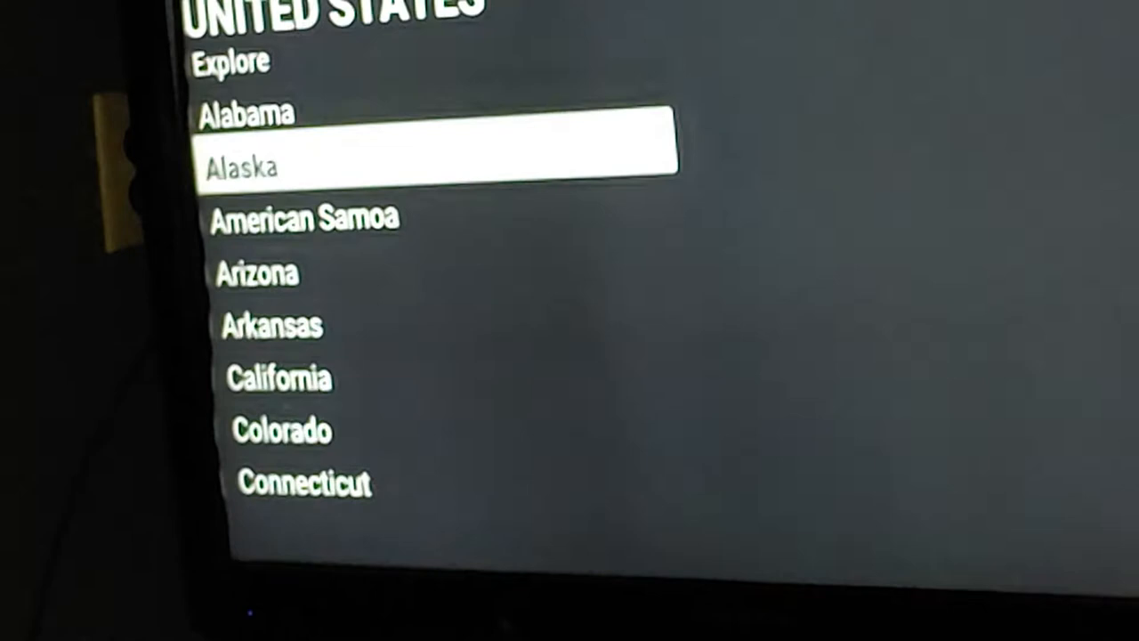
pyautogui.scroll(-3)
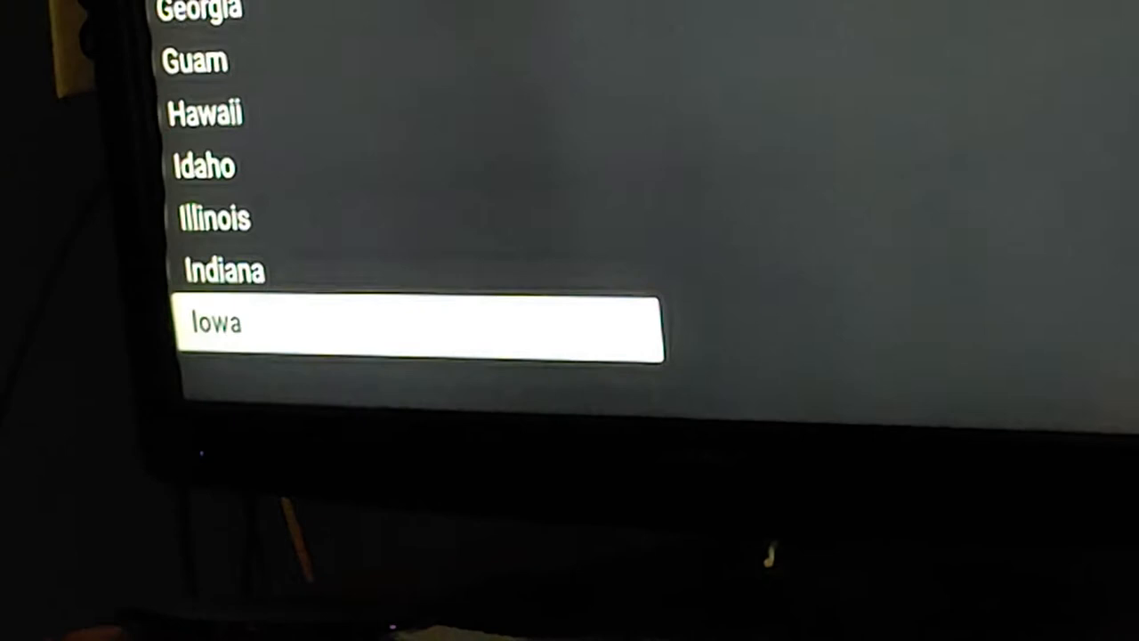
pyautogui.scroll(-3)
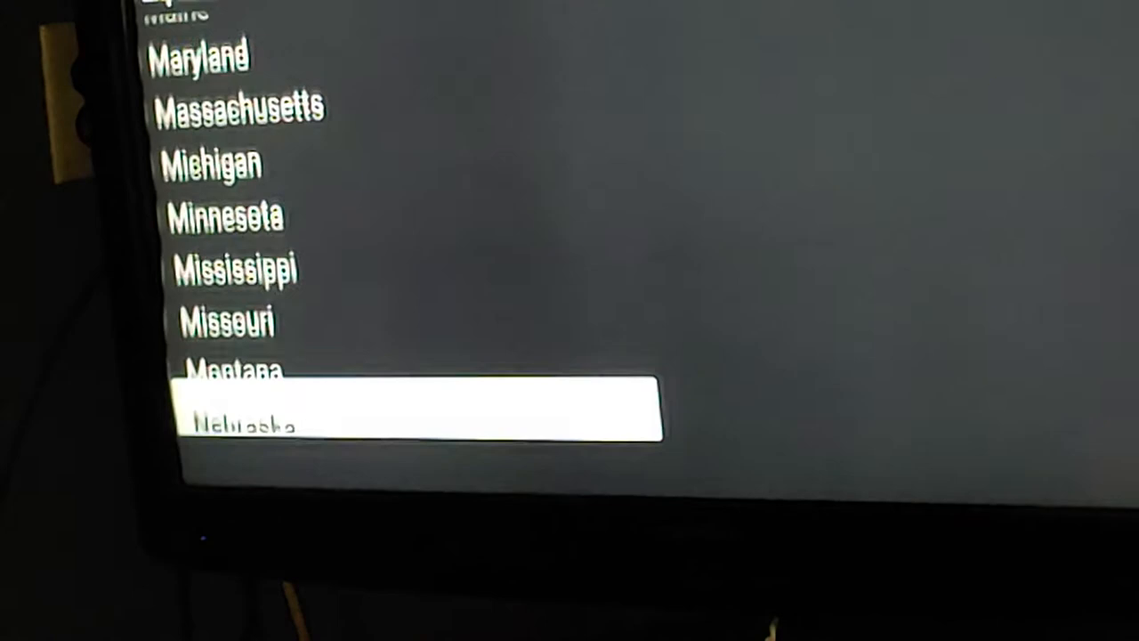
pyautogui.scroll(-3)
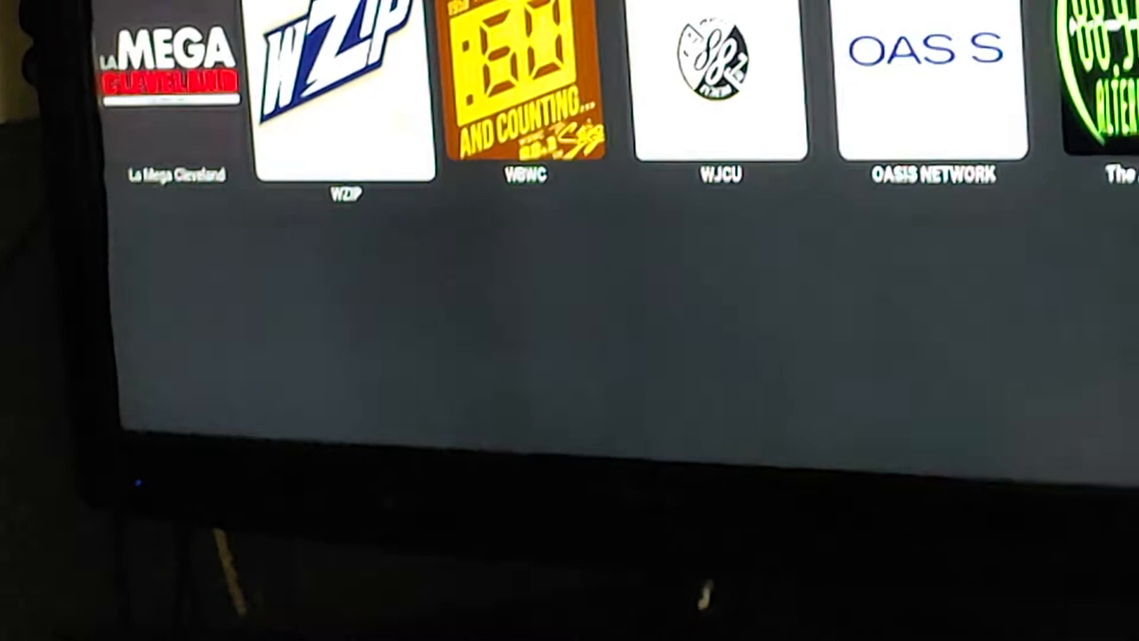
pyautogui.hscroll(3)
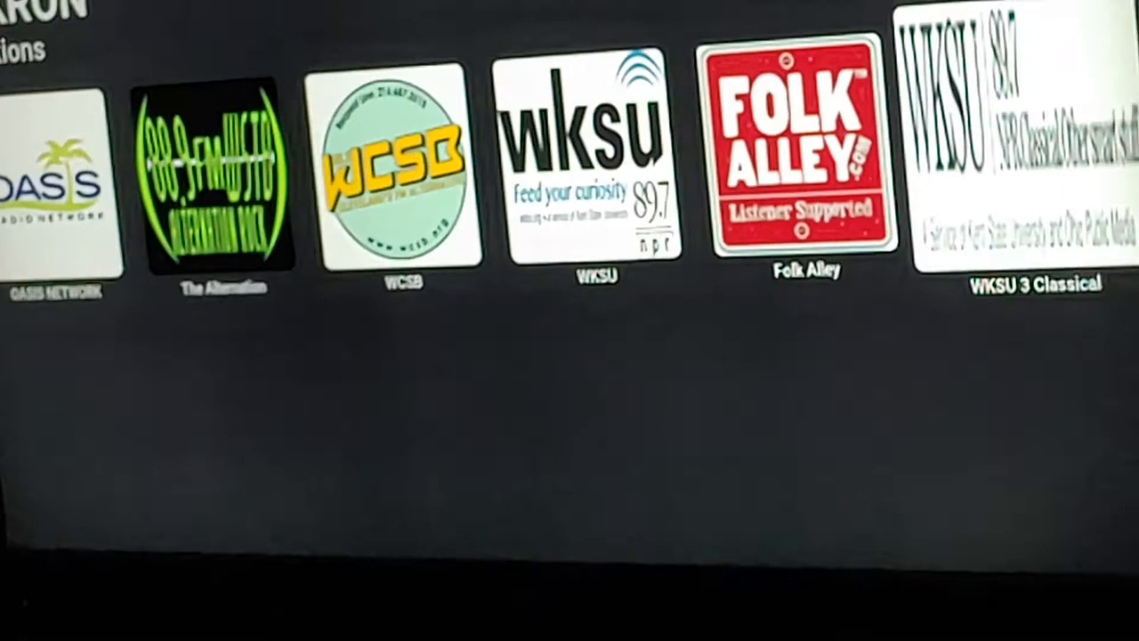